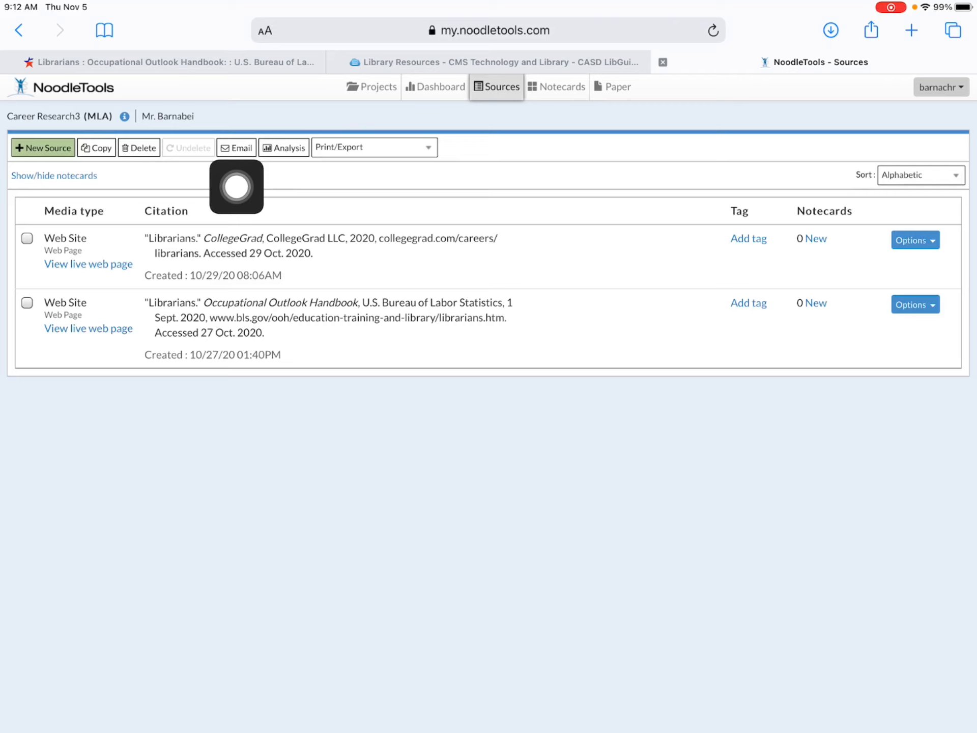
Choose Email from the Sources toolbar for the Career Research3 source list
click(235, 147)
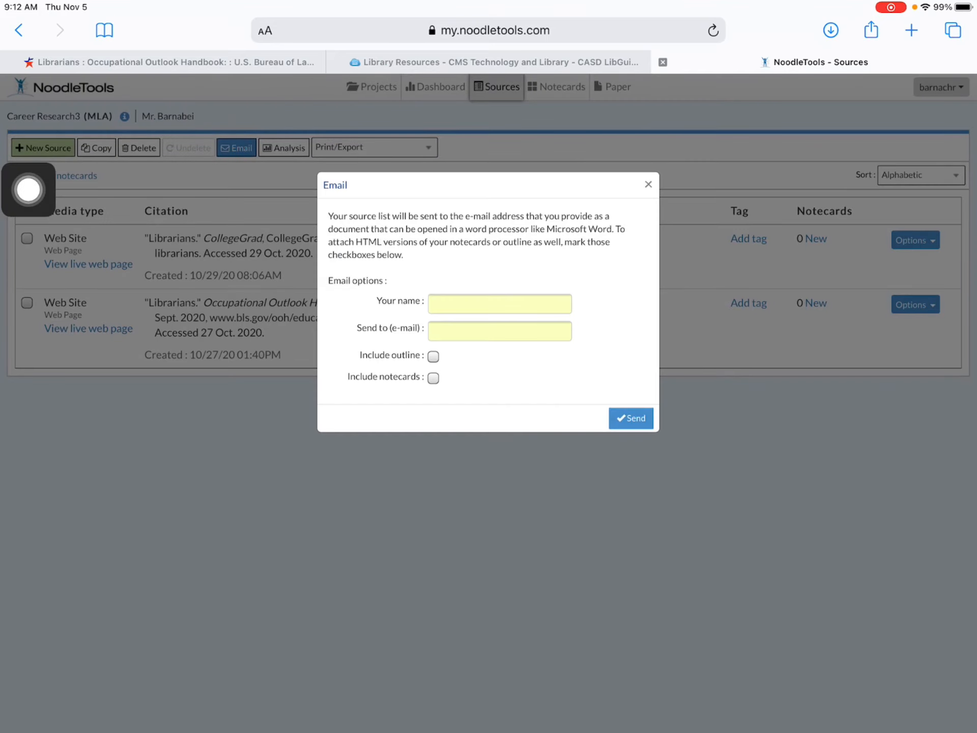
mouse_move(422, 516)
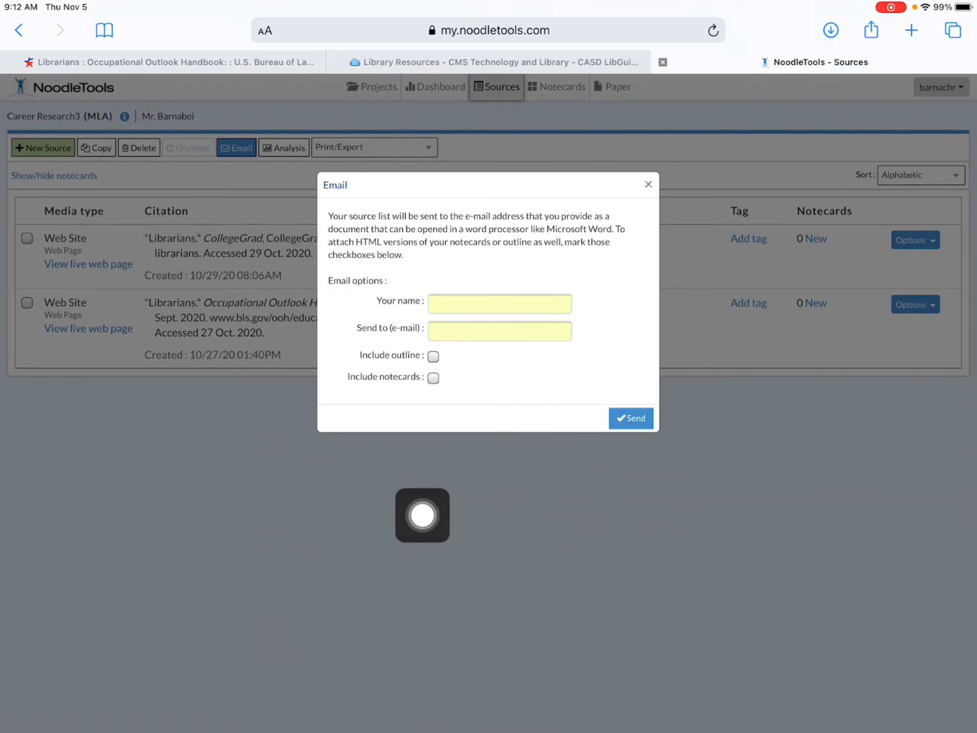
Send the source list as 'Chris Barnabei' to the AutoFill recipient address
click(498, 304)
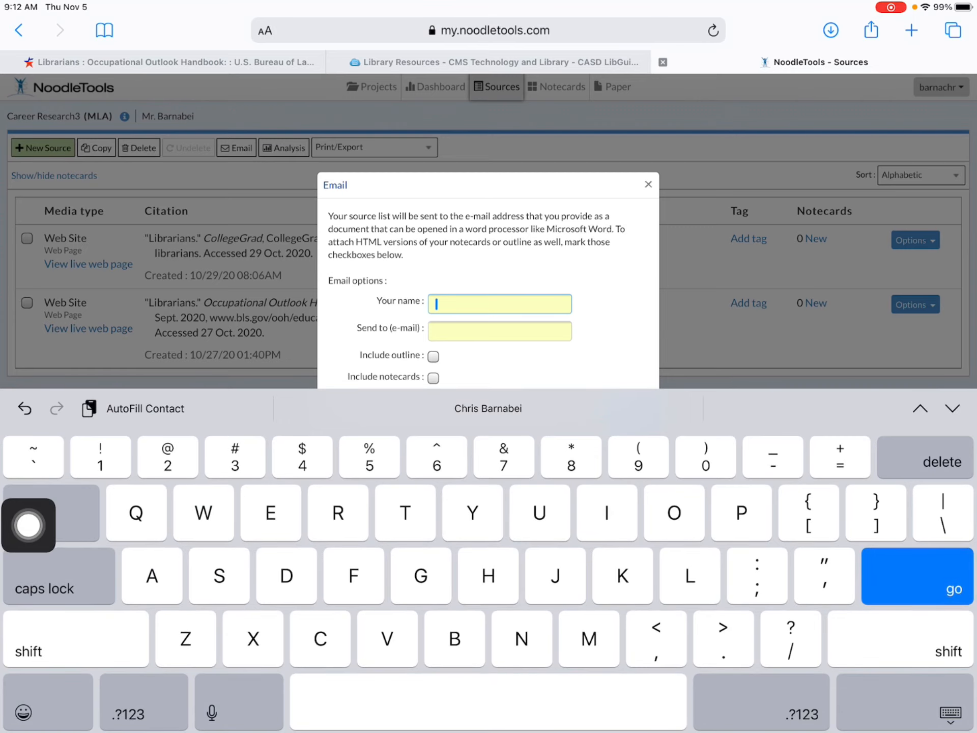
text(Chris Barnabei)
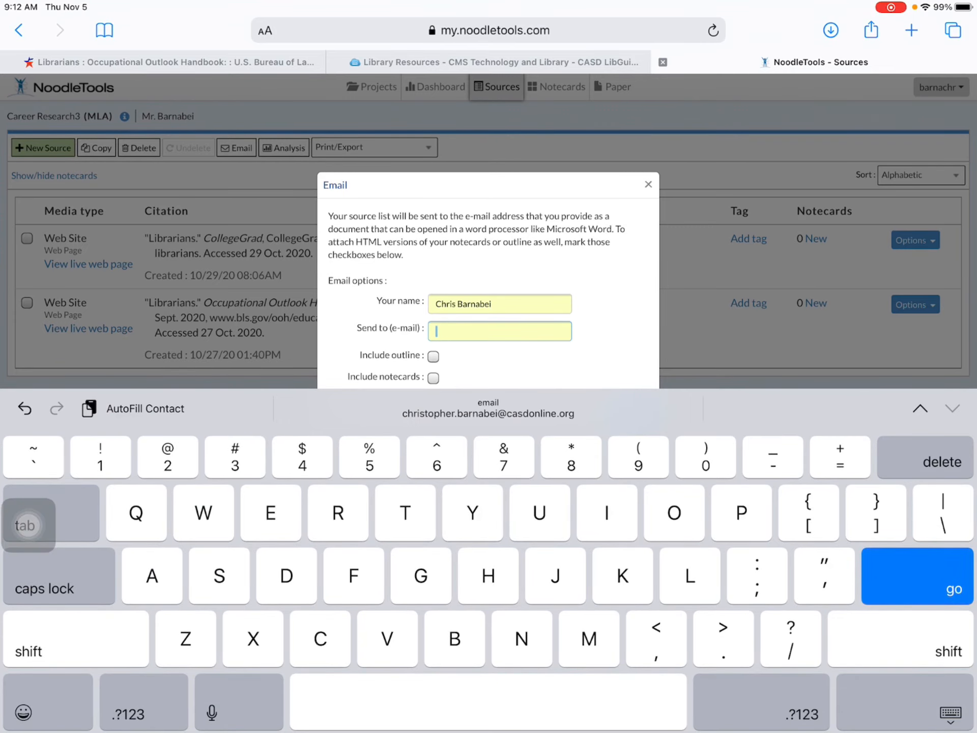
click(488, 413)
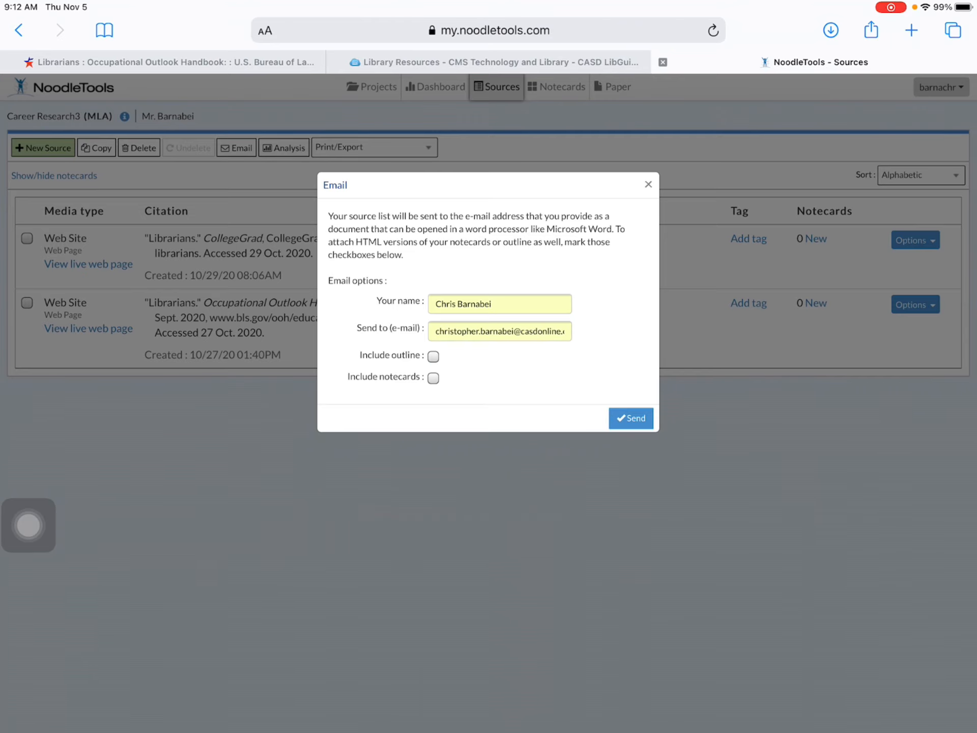
click(499, 331)
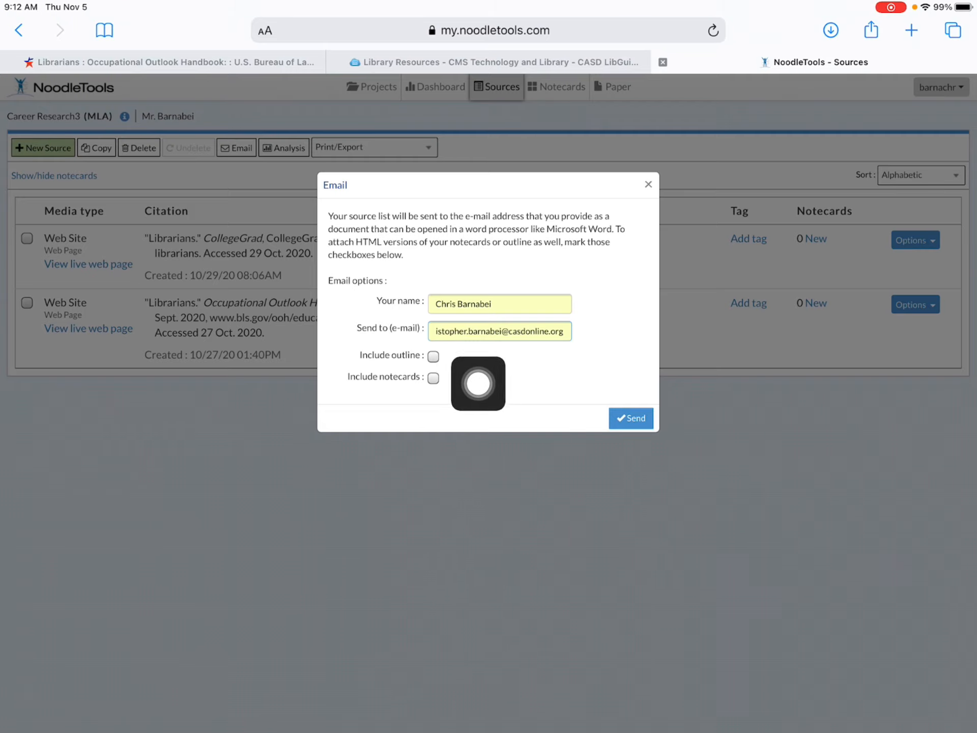
mouse_move(711, 457)
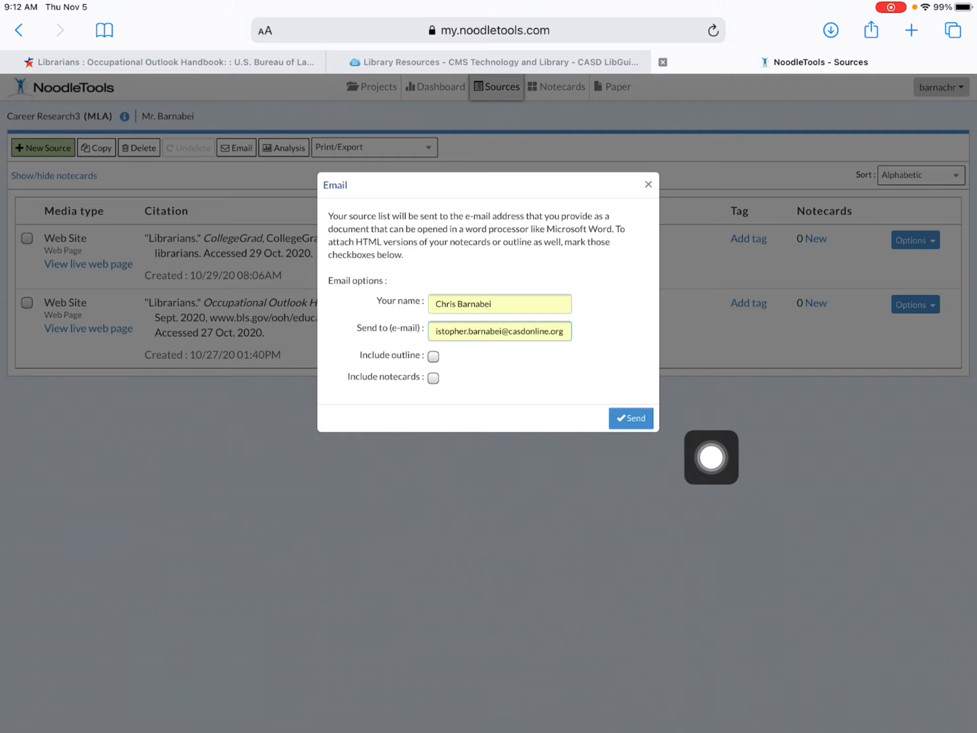
click(630, 417)
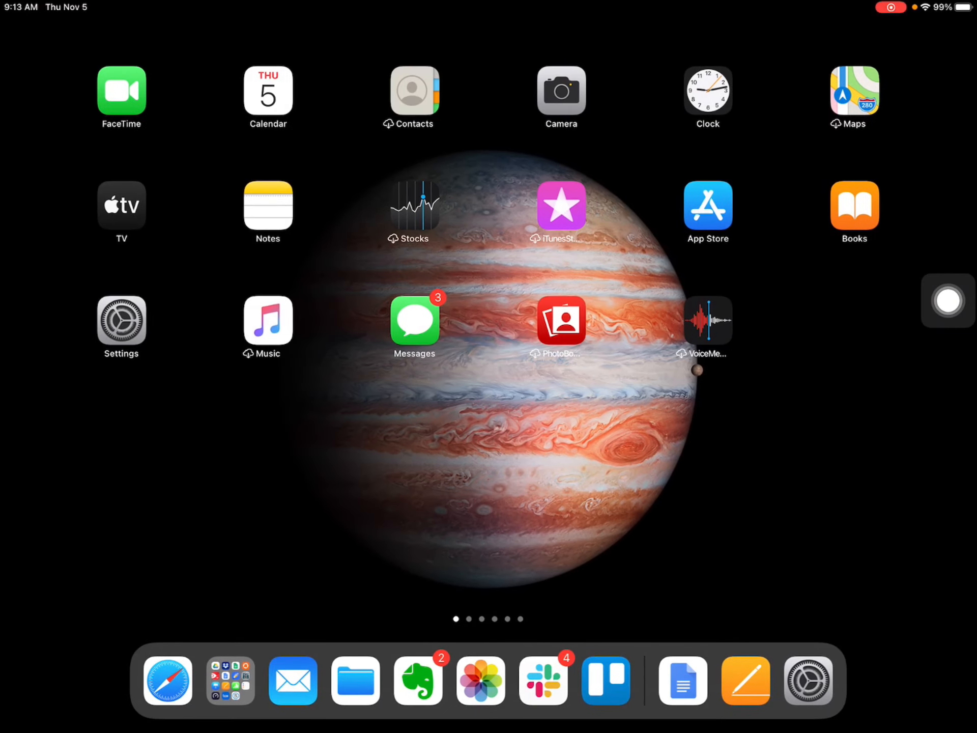
Switch to Mail and locate the NoodleTools Project message in the inbox
click(292, 680)
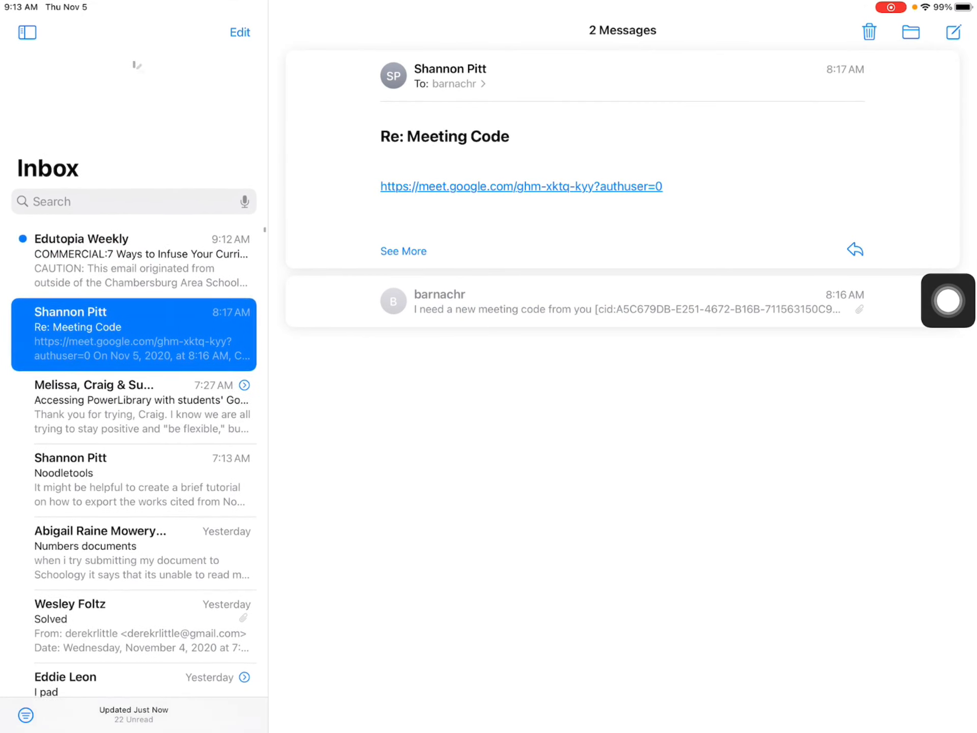
scroll(down, 3)
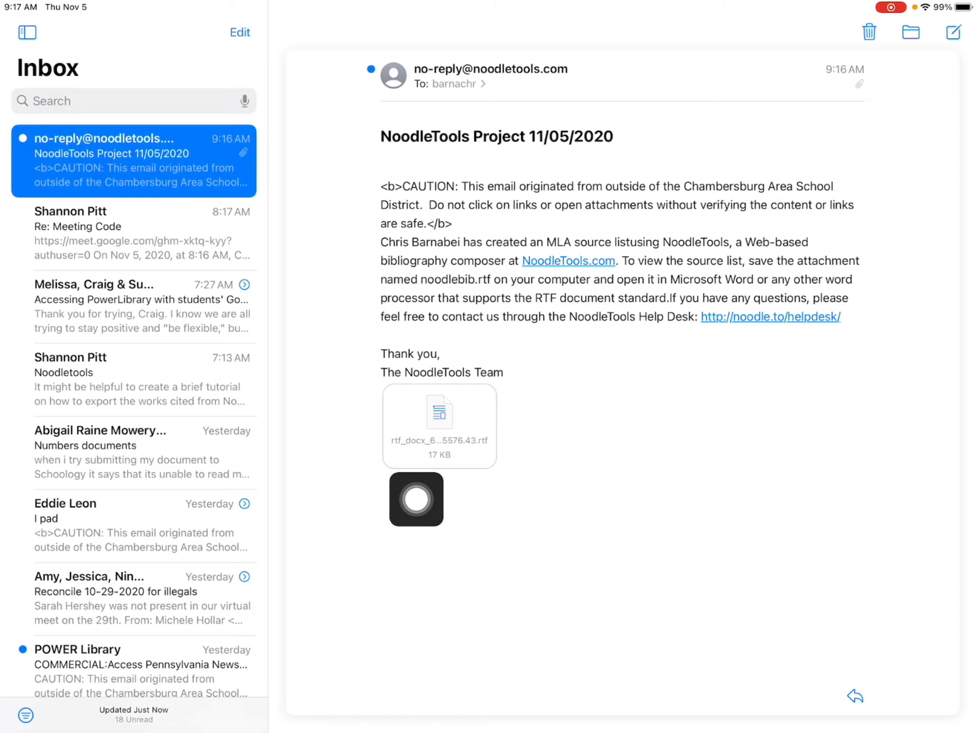
Preview the Works Cited RTF attachment in Quick Look and bring up its share sheet
click(439, 411)
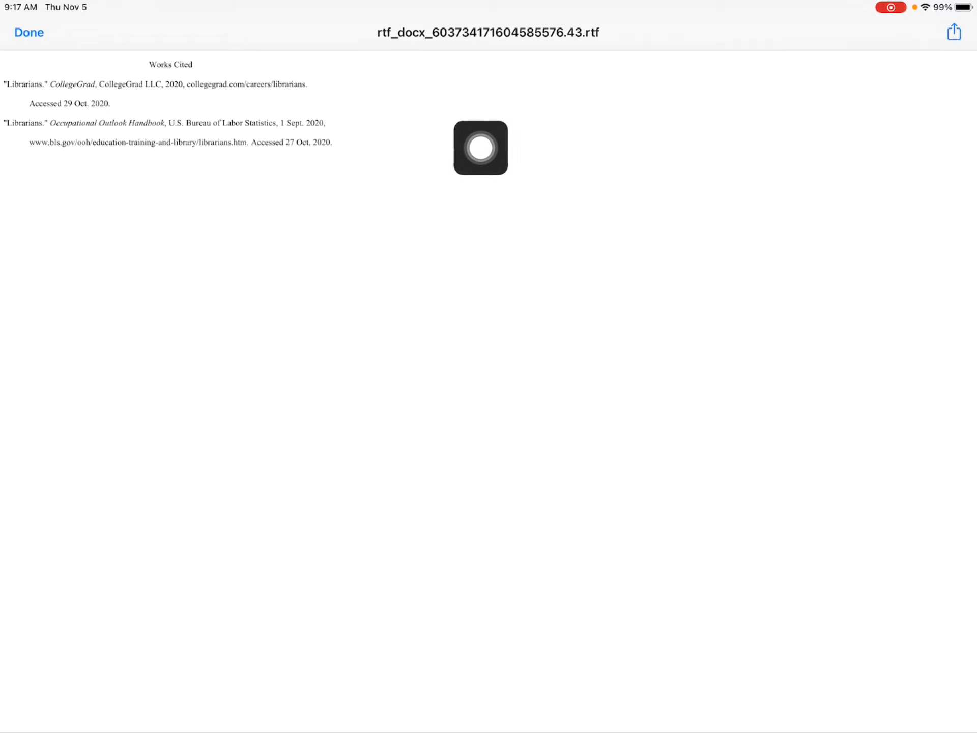
drag(480, 147, 952, 76)
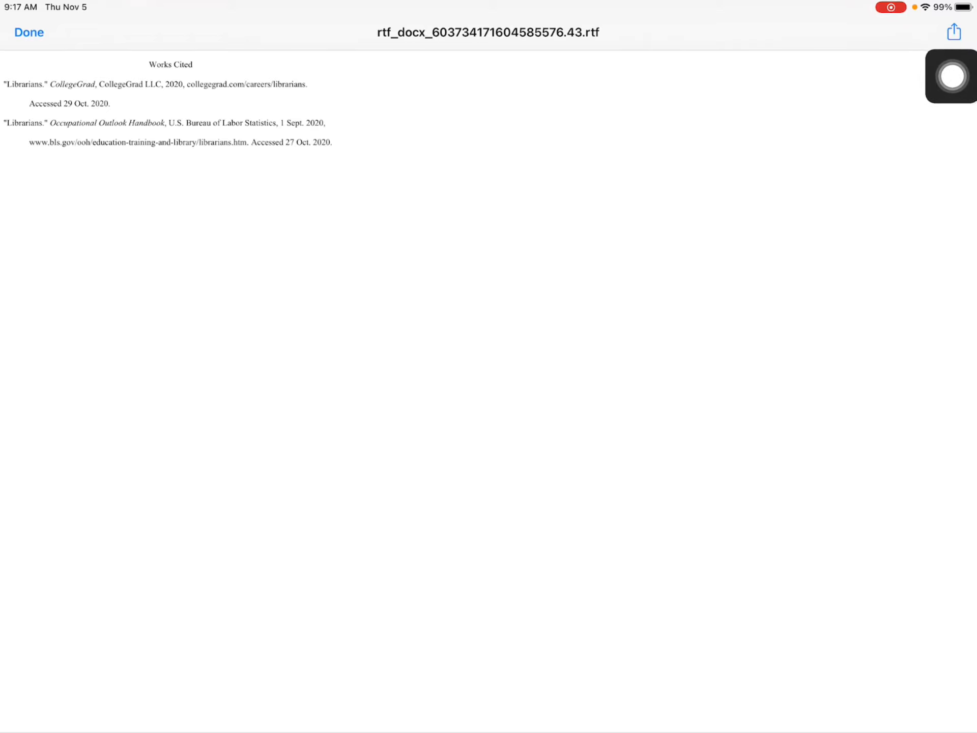
click(955, 32)
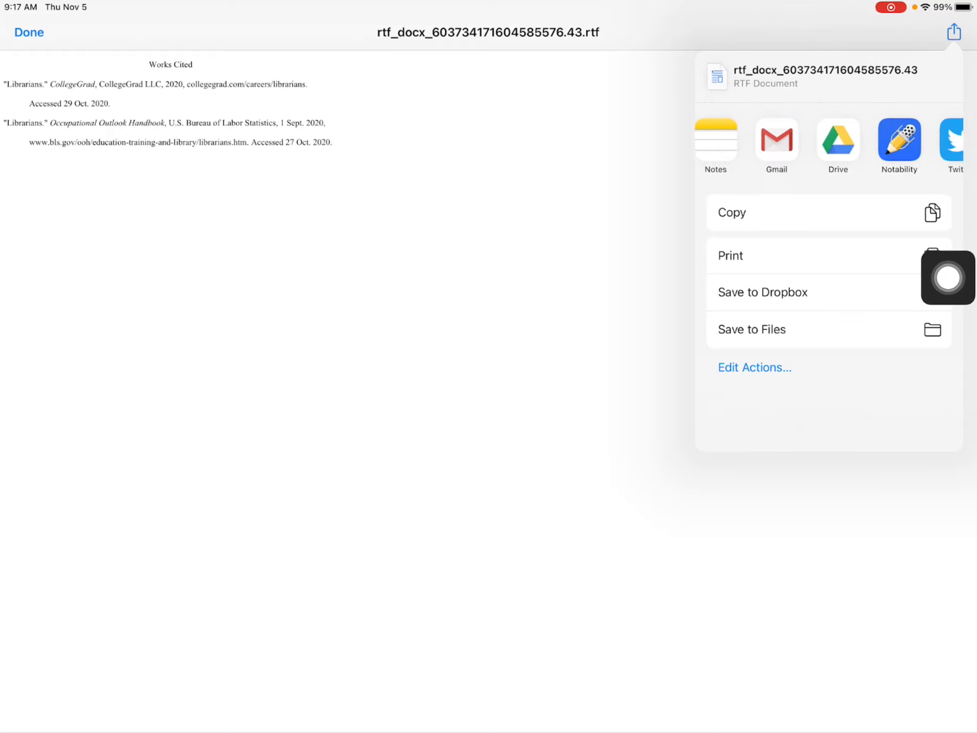
Reveal More at the end of the share-sheet app row to list all target apps
scroll(left, 3)
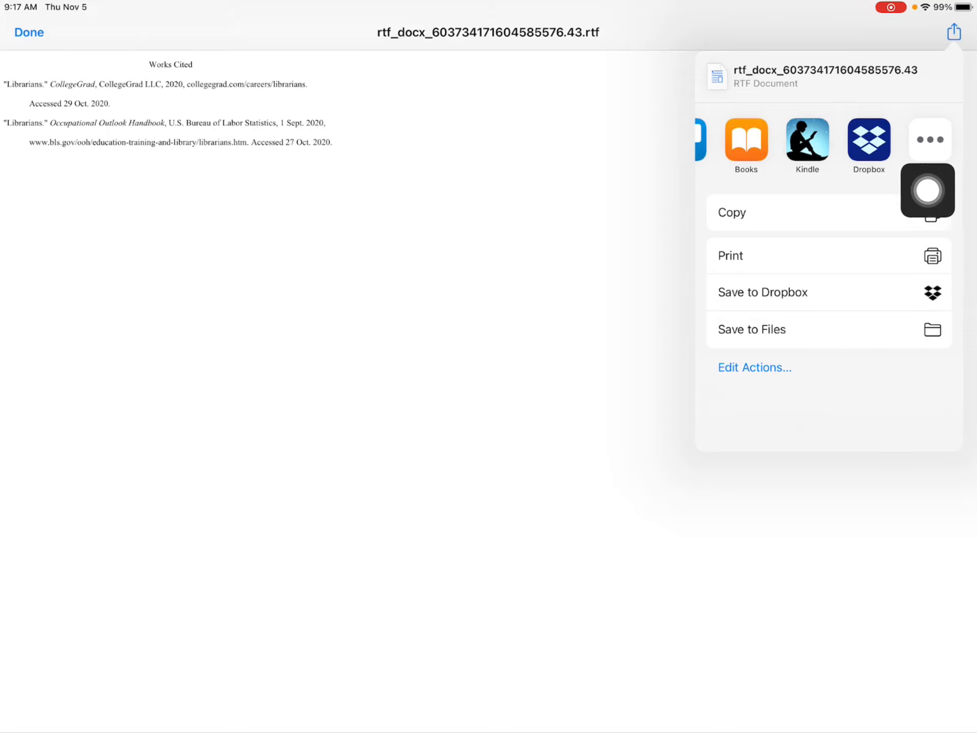
click(929, 138)
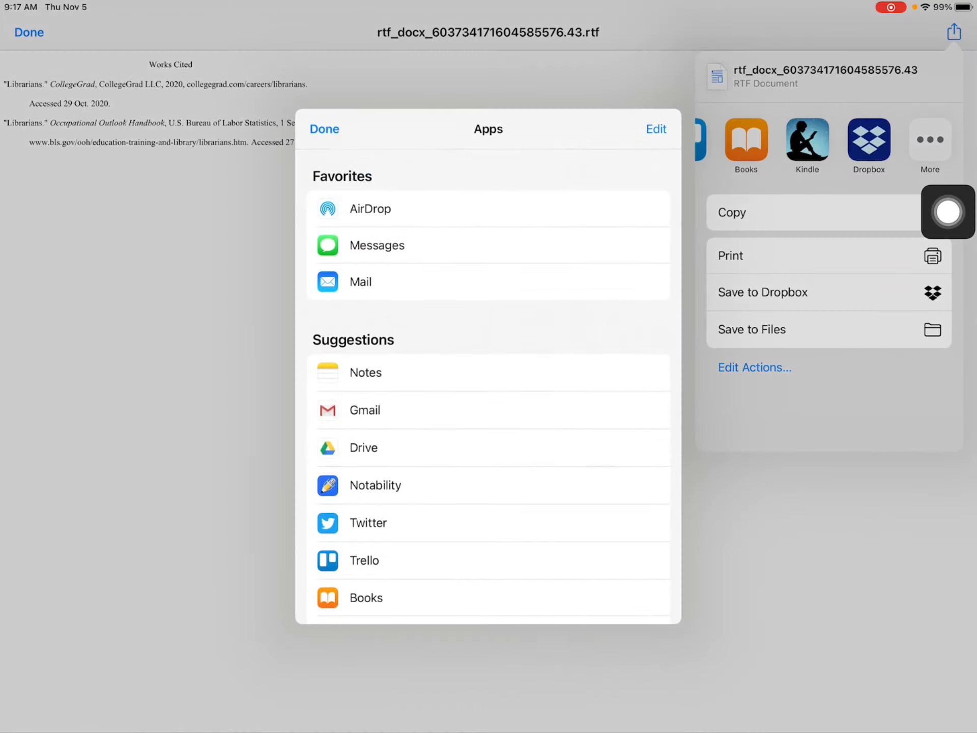